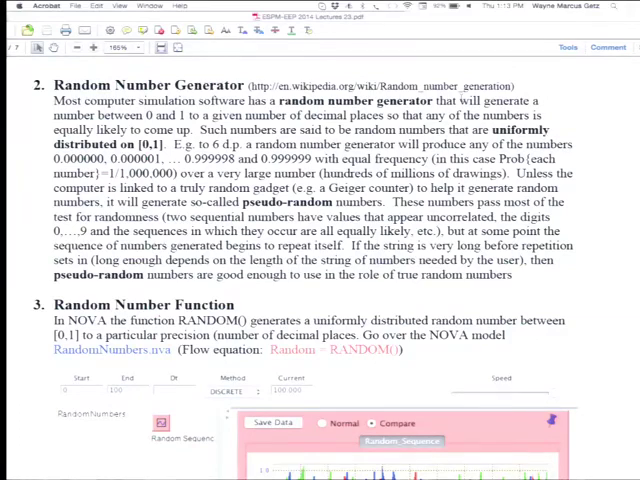
Step: Scroll the lecture PDF down to section 3, Random Number Function
scroll("down", 3)
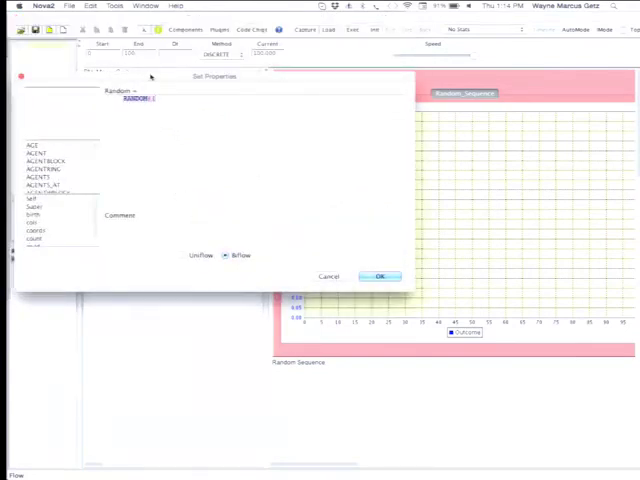
Step: Close the Random flow's RANDOM() equation dialog and open the Apple menu
left_click(380, 276)
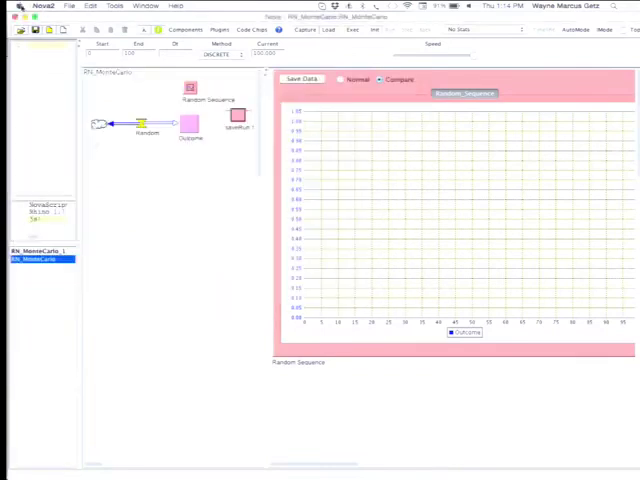
left_click(7, 5)
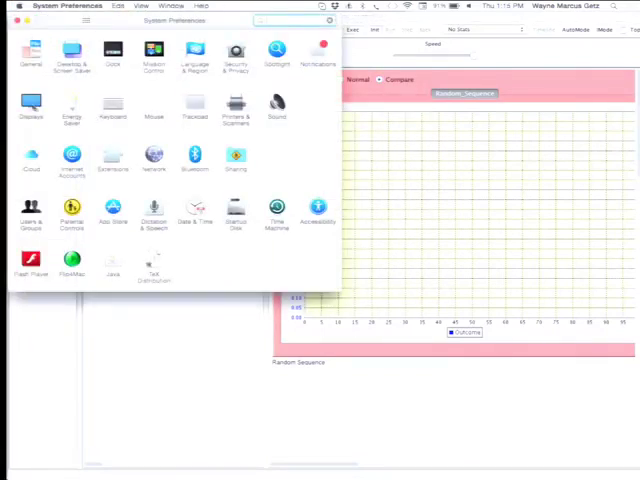
Step: Open the Displays pane in System Preferences
left_click(31, 105)
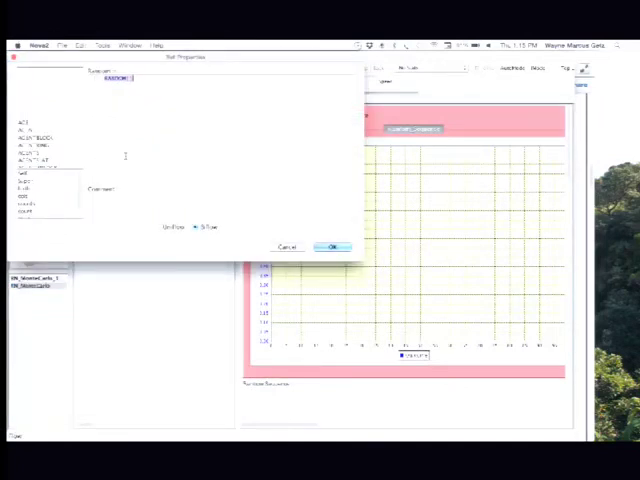
Step: Confirm the Random flow's RANDOM() equation in Set Properties
left_click(333, 247)
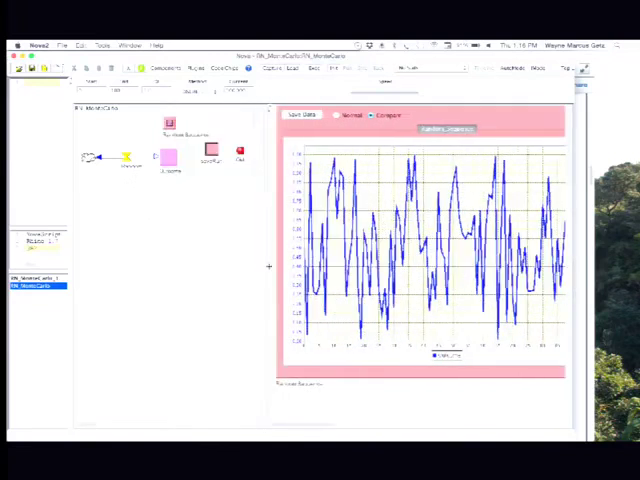
mouse_move(268, 265)
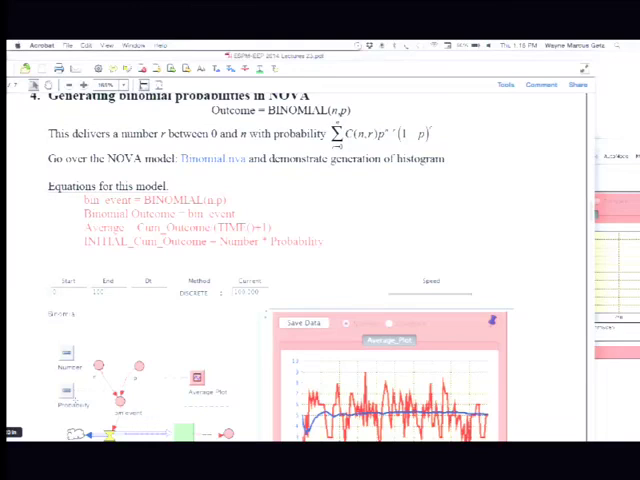
Step: Scroll through the lecture's section 4 on generating binomial probabilities in NOVA
scroll("down", 3)
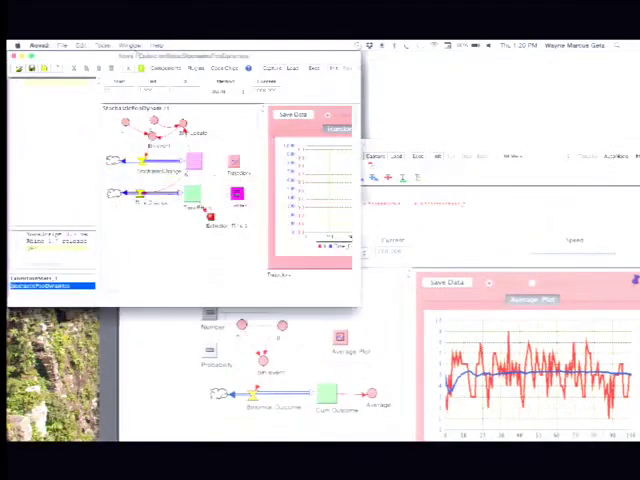
Step: Select the Average Plot graph in Nova2 to edit its properties
left_click(131, 44)
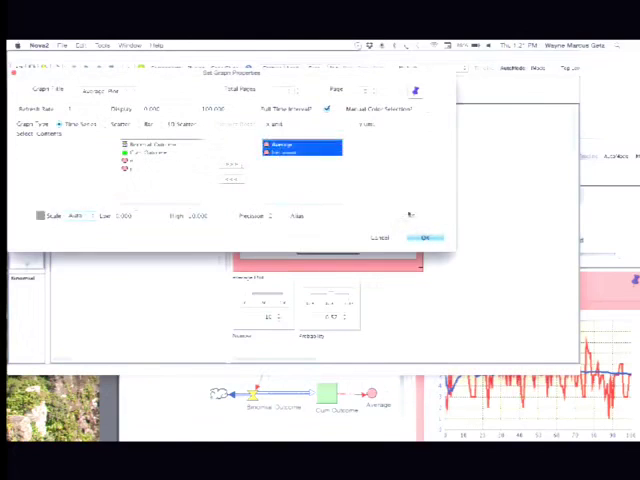
left_click(424, 237)
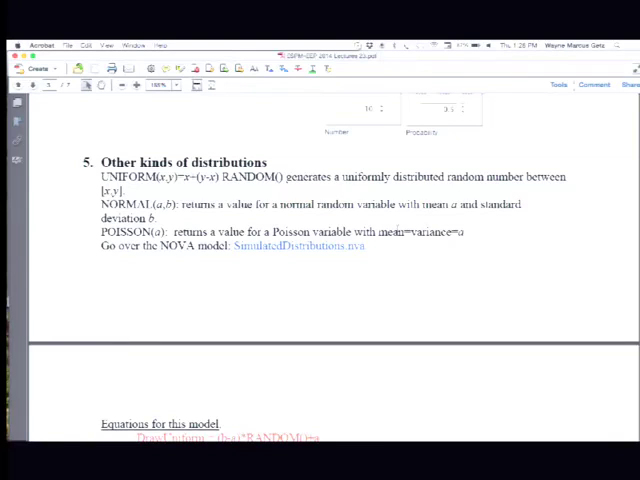
Step: Scroll the PDF to section 5, showing the DrawUniform, DrawNormal and DrawPoisson equations
scroll("down", 3)
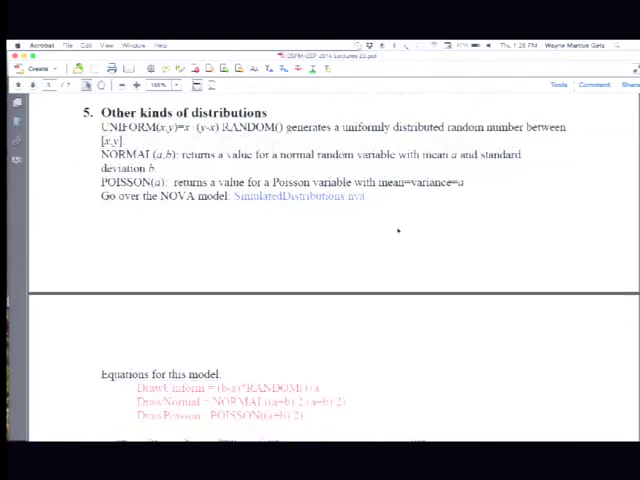